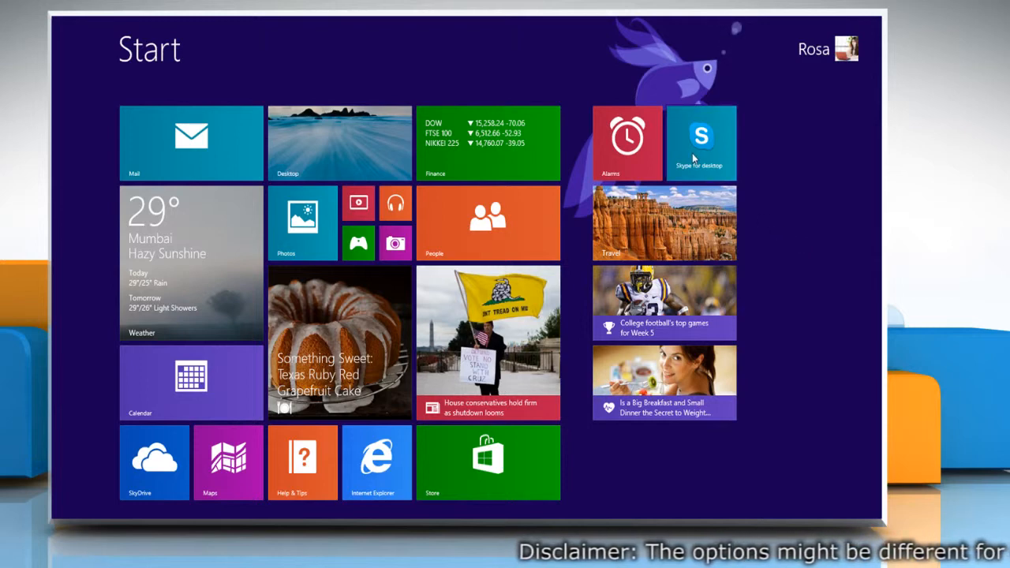
# - Sign in to Skype with the account credentials and reach General settings via Tools > Options
pyautogui.click(700, 142)
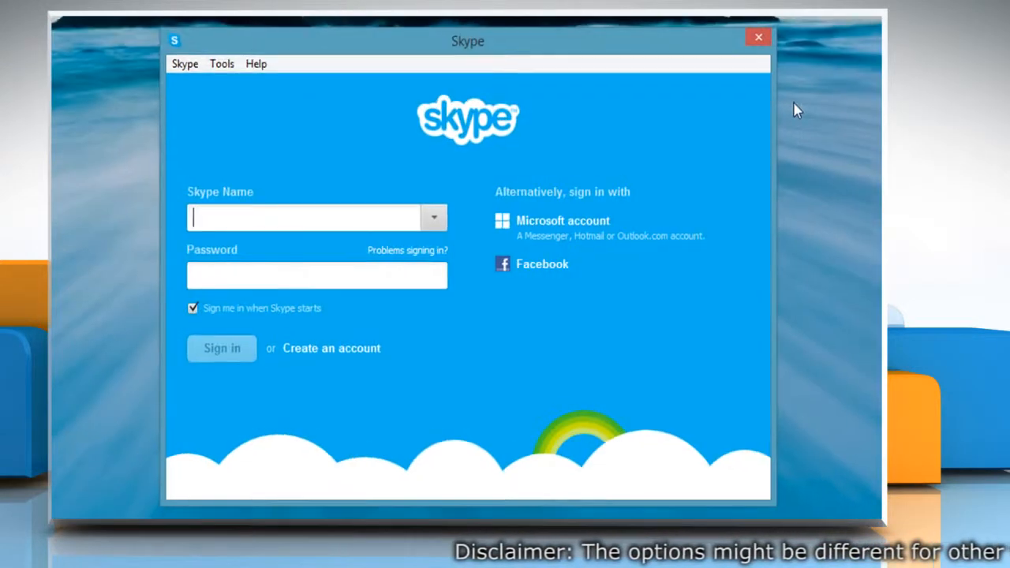
pyautogui.write('iyp')
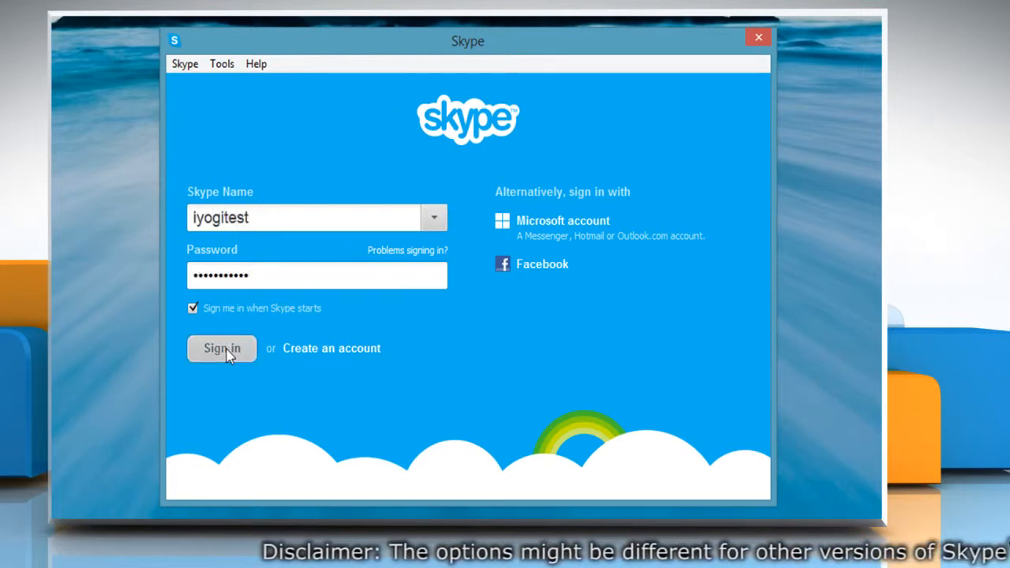
pyautogui.click(221, 348)
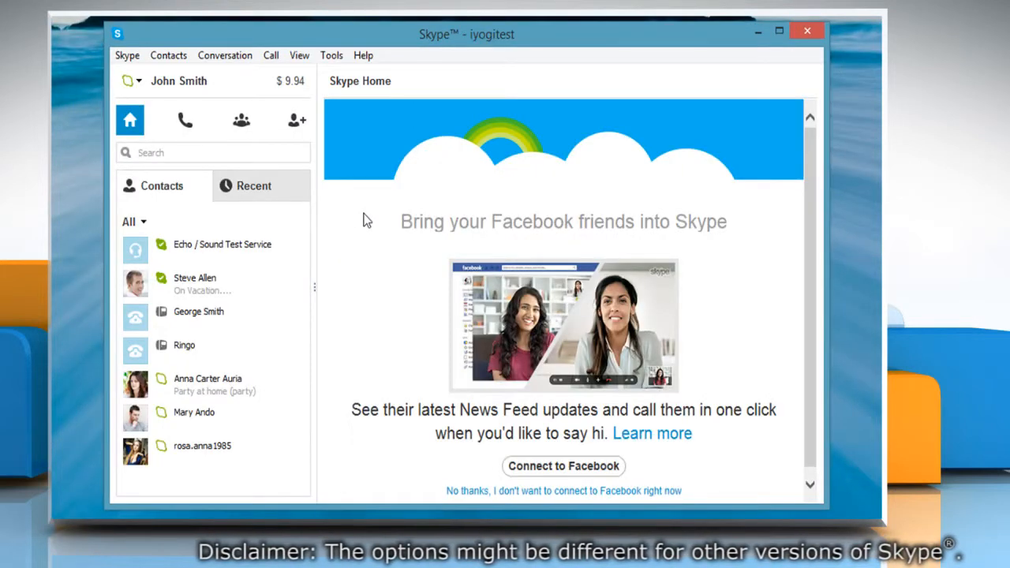
pyautogui.click(330, 55)
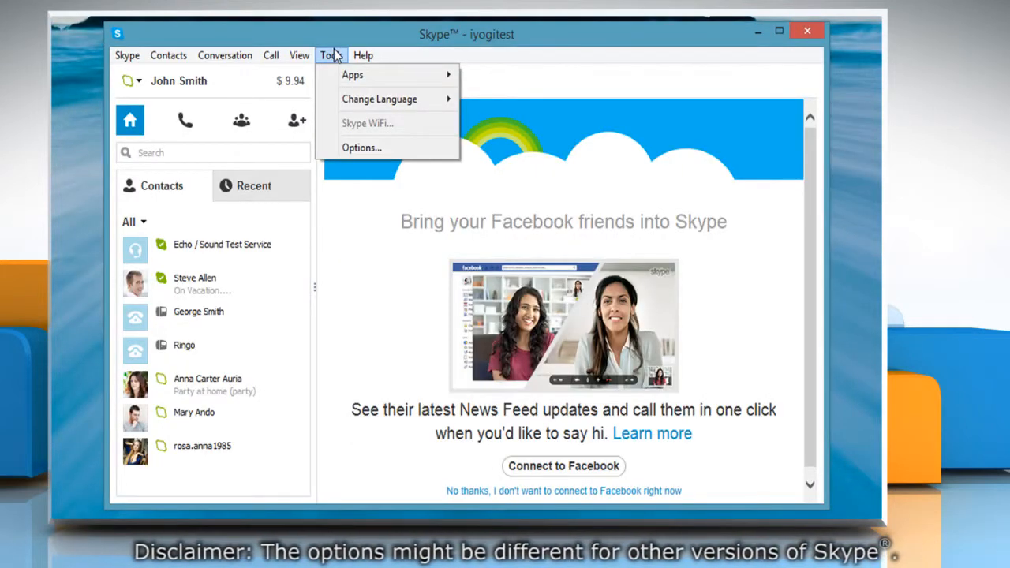
pyautogui.click(362, 148)
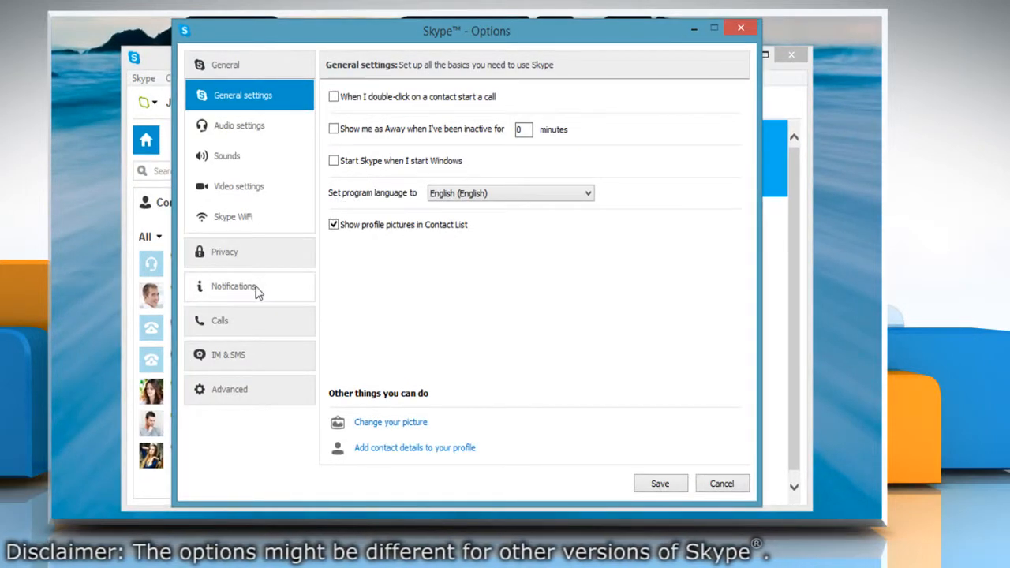
# - In Notifications, uncheck 'comes online' and 'comes online (on Facebook)' and save
pyautogui.click(233, 287)
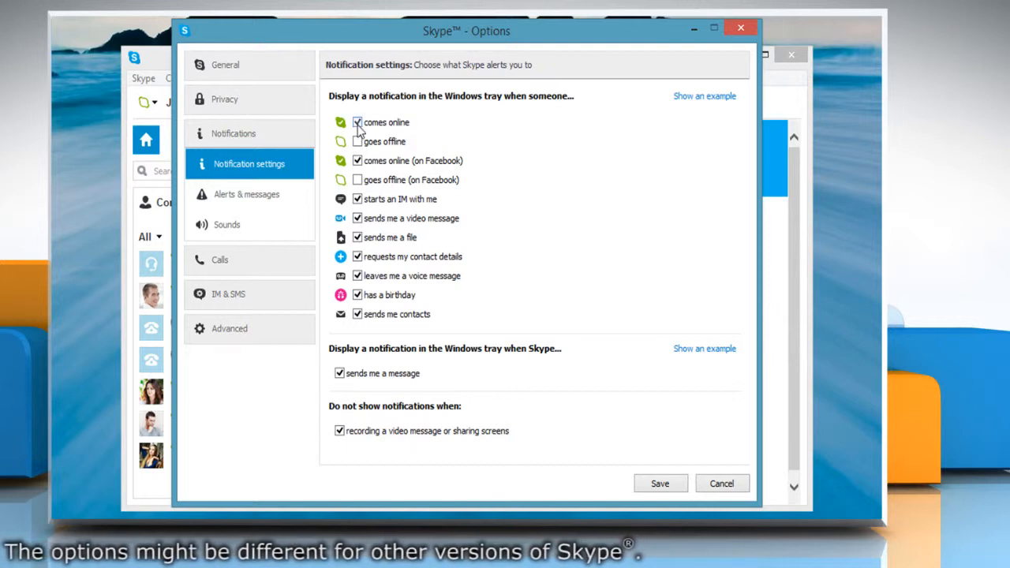
pyautogui.click(356, 124)
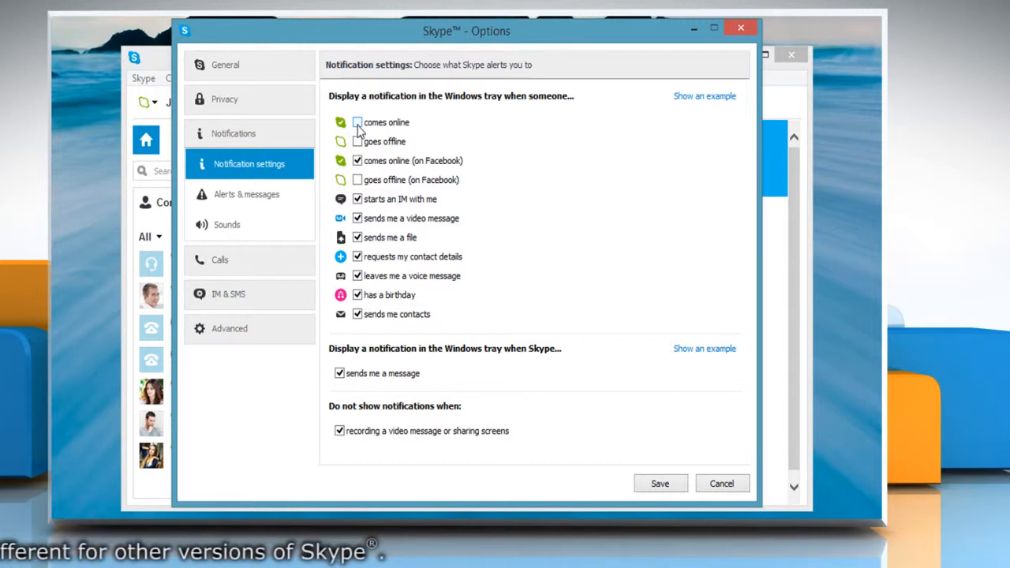
pyautogui.click(356, 161)
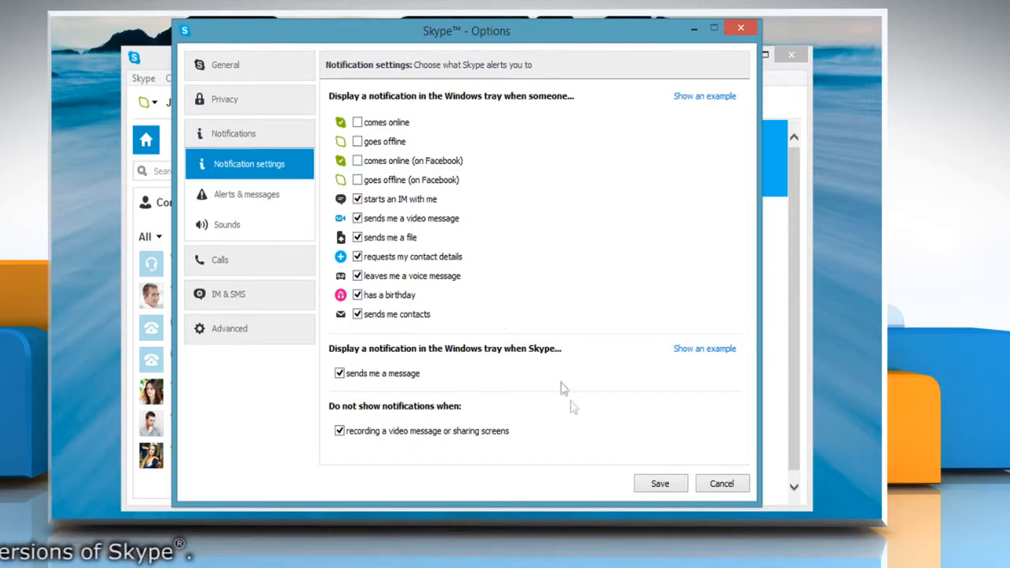
pyautogui.click(722, 483)
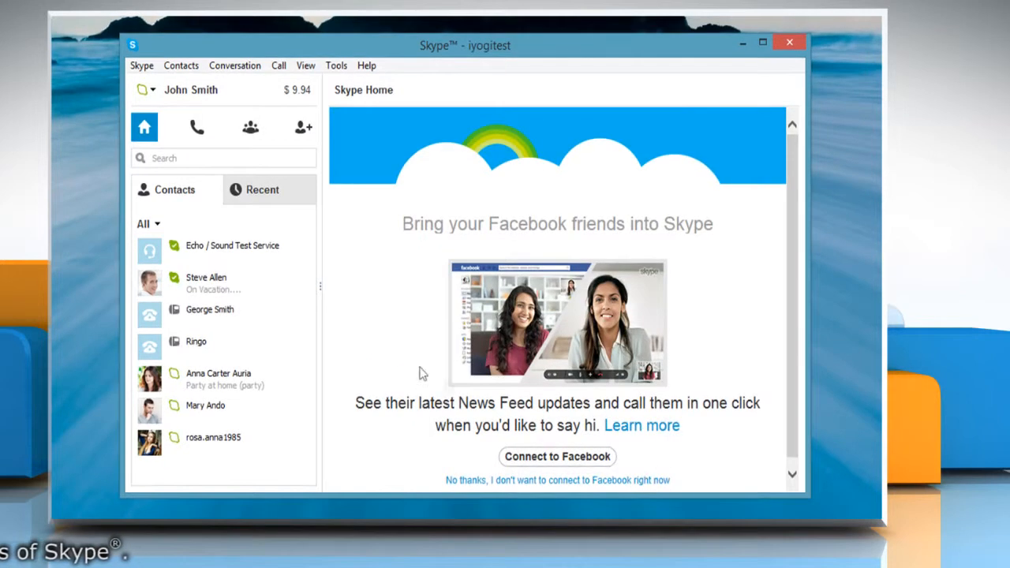
pyautogui.moveTo(390, 357)
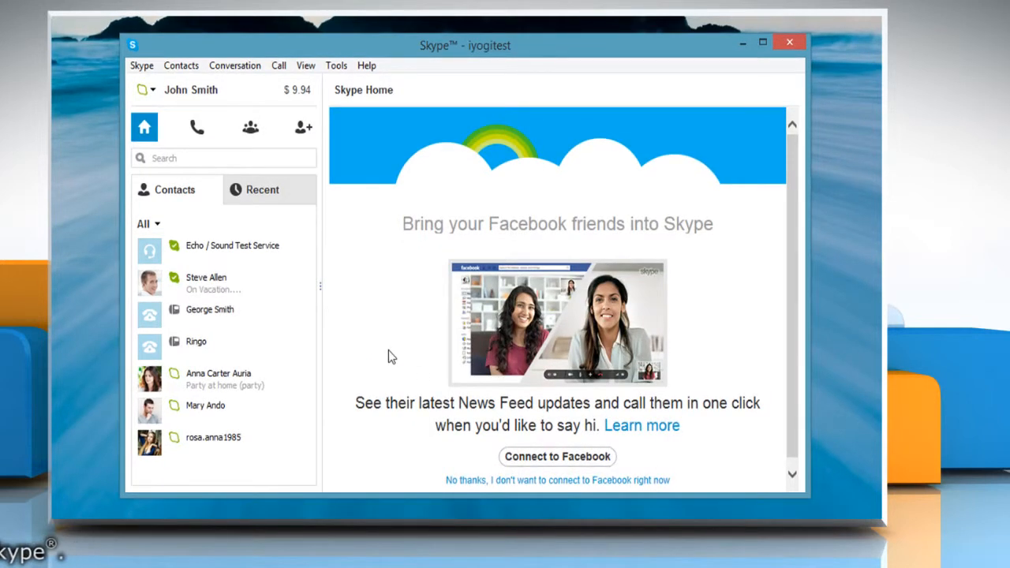